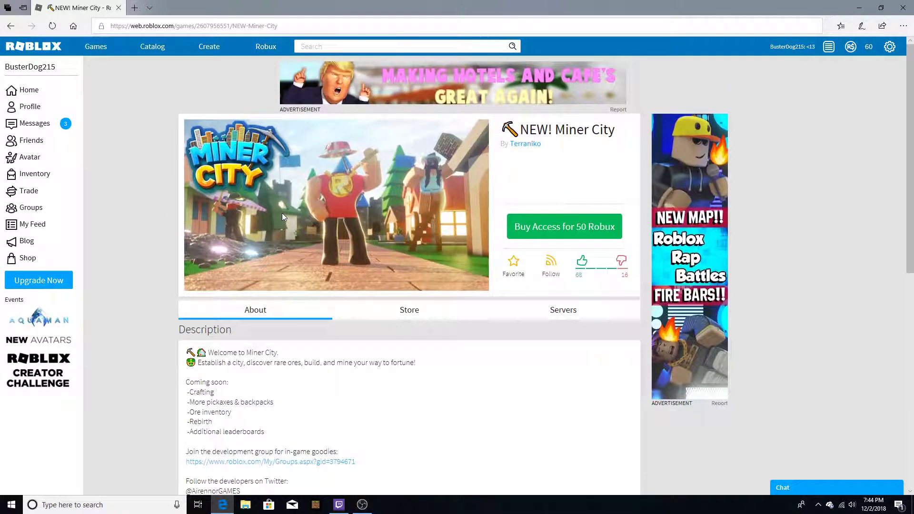
Purchase Miner City access for 50 Robux and dismiss the confirmation
click(564, 227)
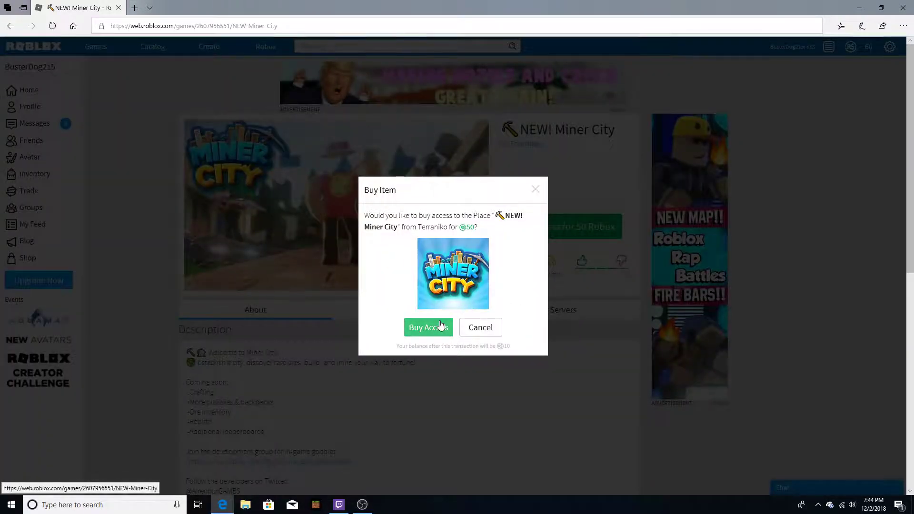
click(427, 328)
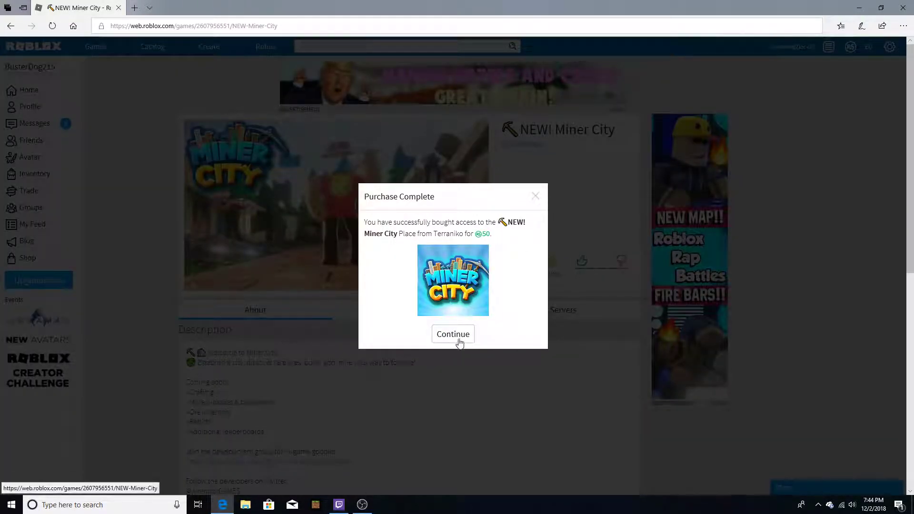
click(453, 334)
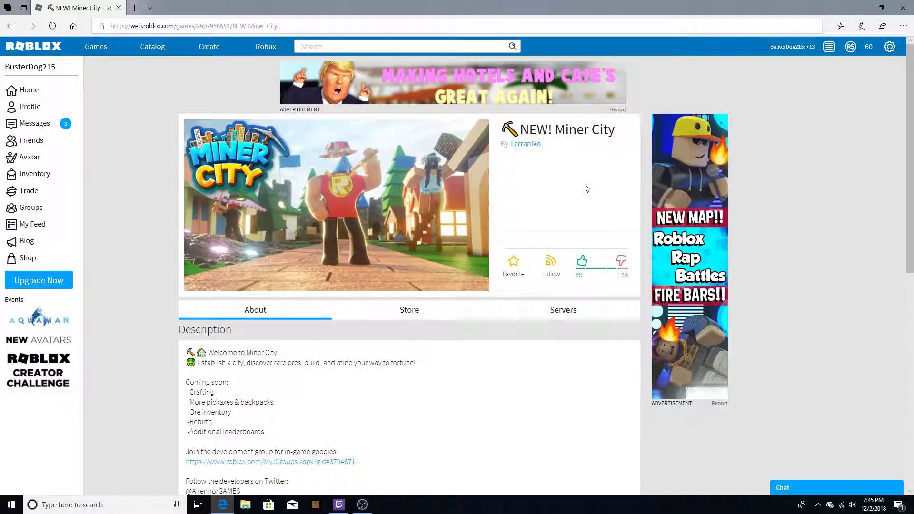
Scroll through the Miner City description, then launch the game with Play
scroll(down, 3)
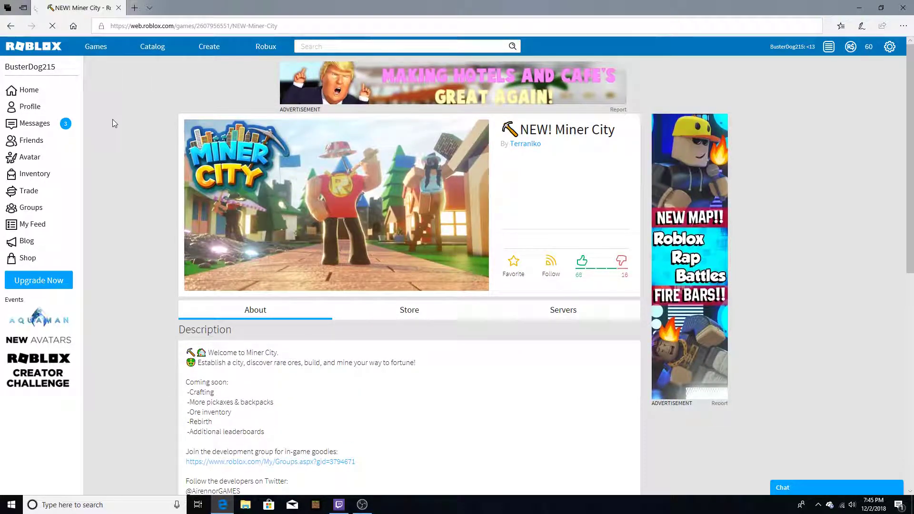
scroll(down, 3)
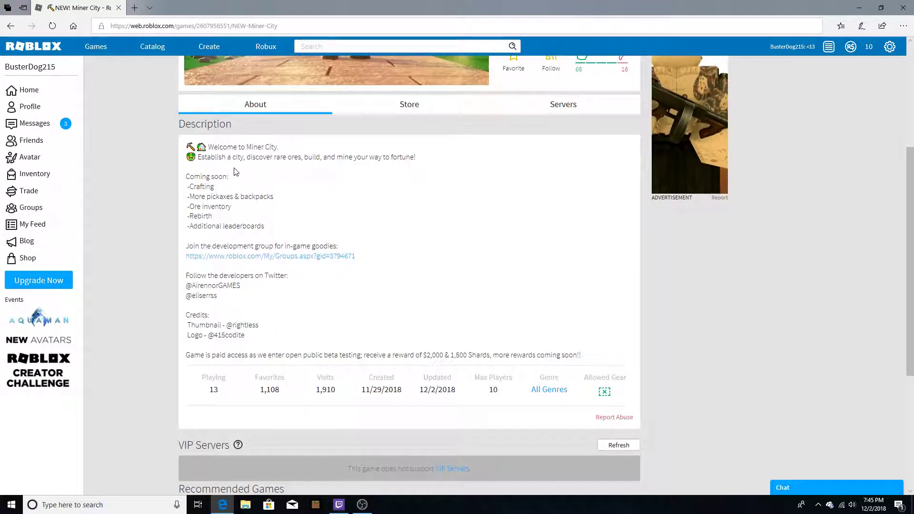
mouse_move(522, 185)
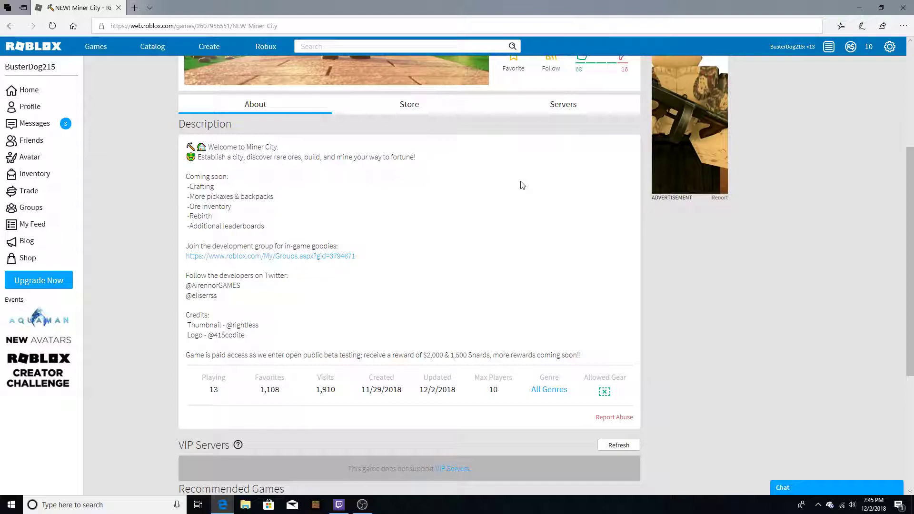
click(585, 227)
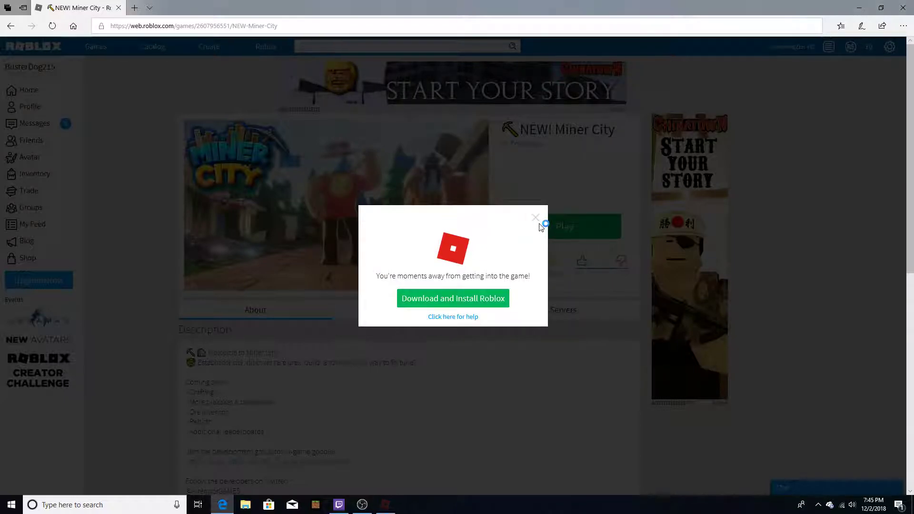
Close the 'Download and Install Roblox' popup so Miner City opens
click(453, 298)
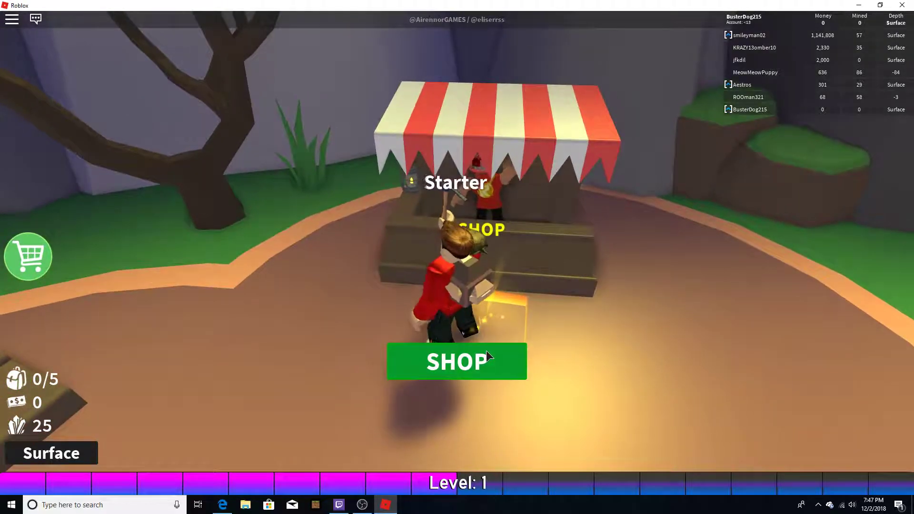
Browse the Starter shop's pickaxes with the arrows, then view the Packs section
click(457, 361)
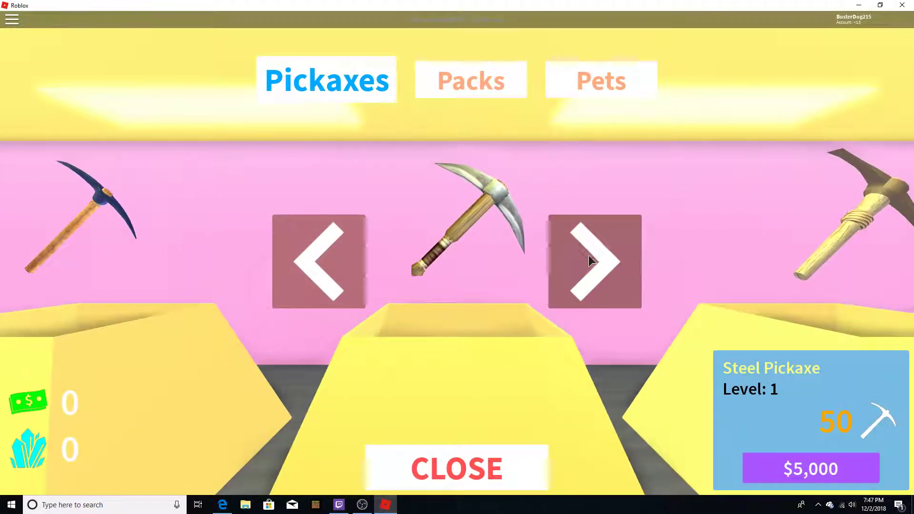
click(594, 261)
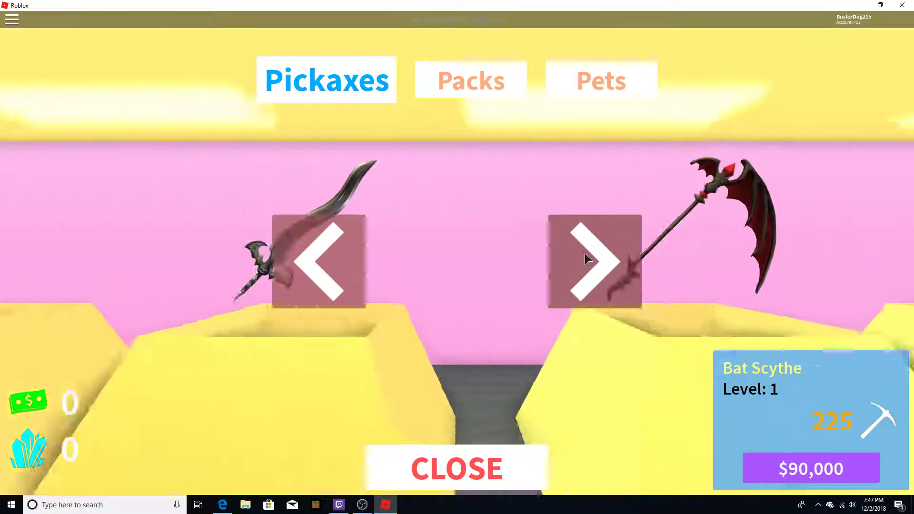
click(318, 262)
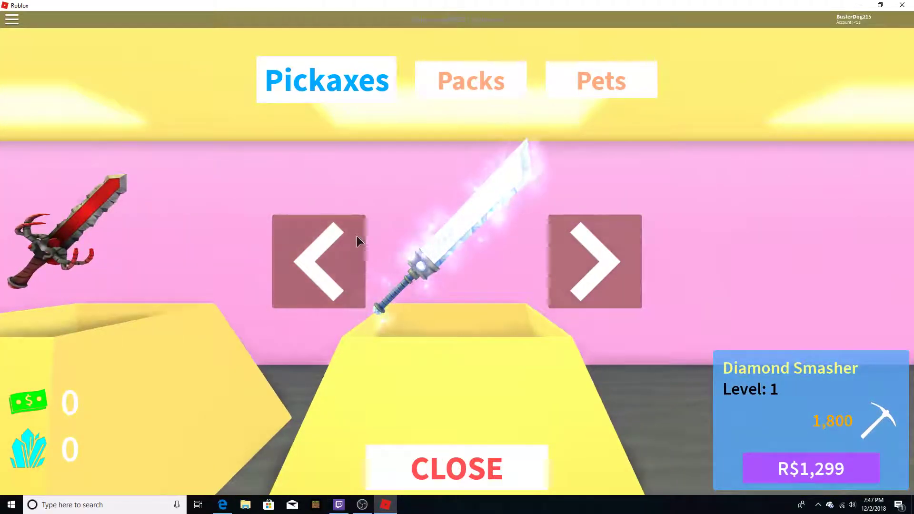
click(595, 261)
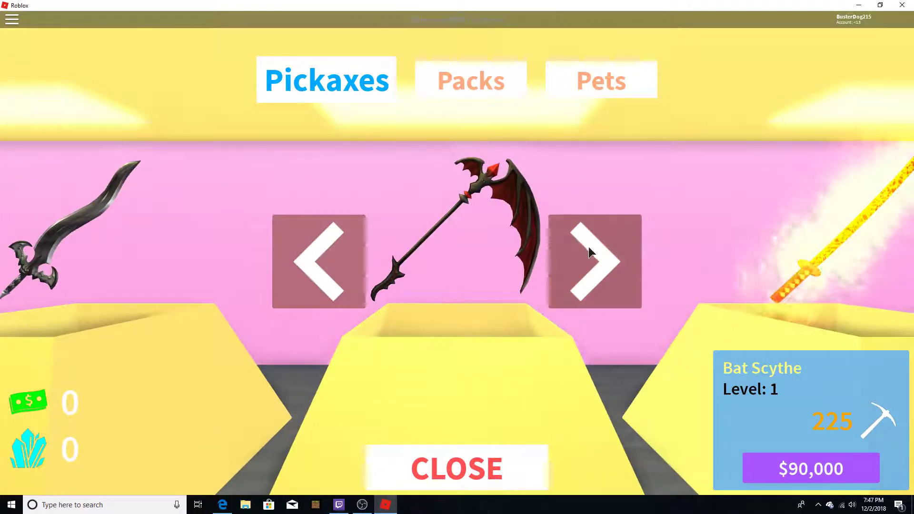
click(319, 260)
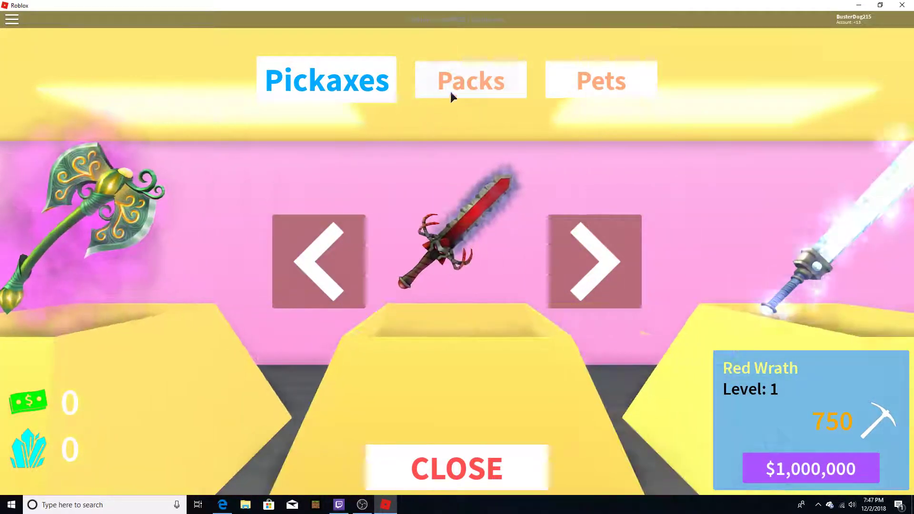
click(601, 80)
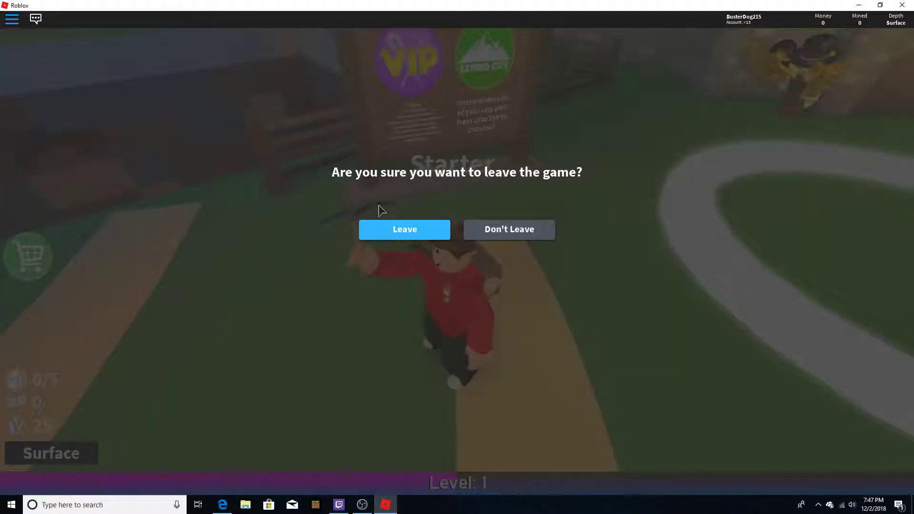
Leave Miner City and show the Popular games list
click(405, 229)
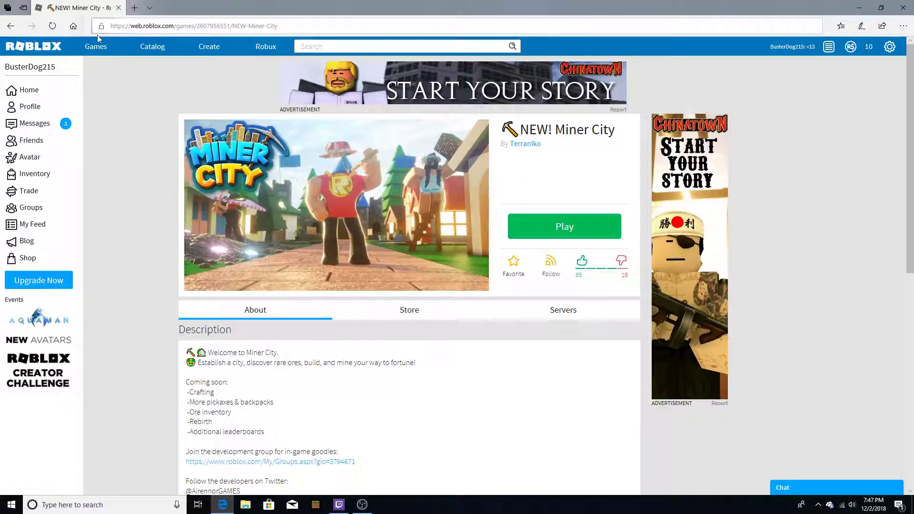
click(96, 46)
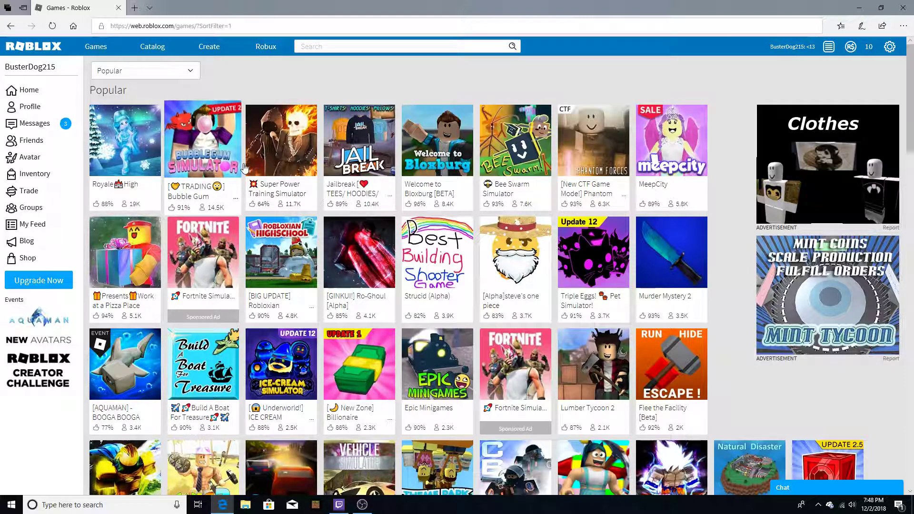
Scroll the Popular games list and open the Bee Swarm Simulator page
scroll(down, 3)
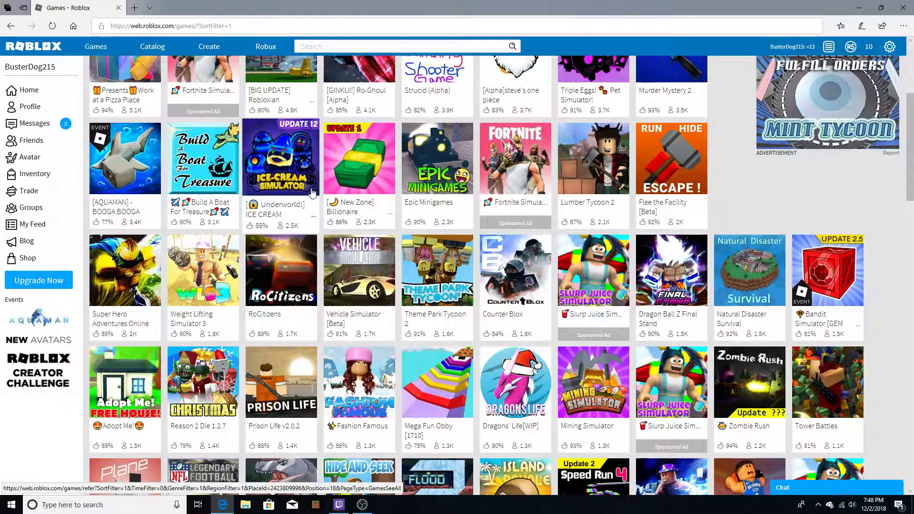
scroll(up, 3)
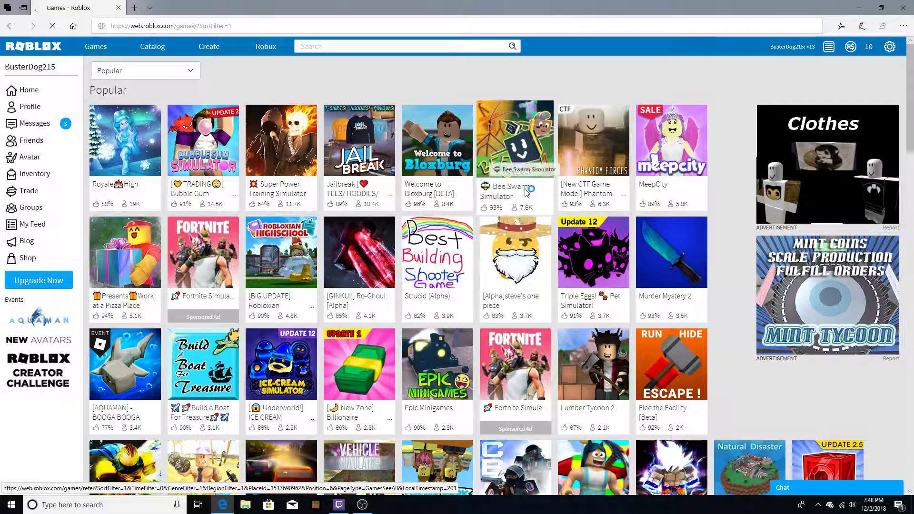
click(515, 140)
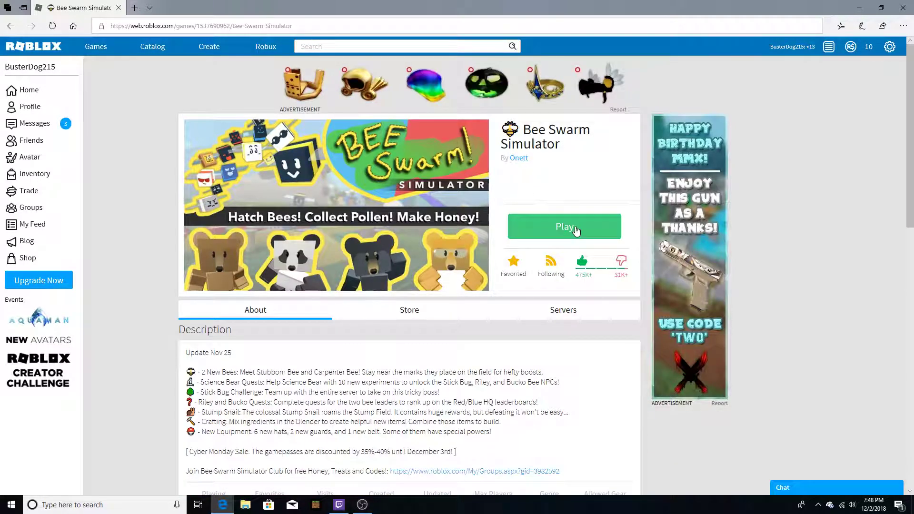
Launch Bee Swarm Simulator and open the in-game menu's Settings tab
click(564, 226)
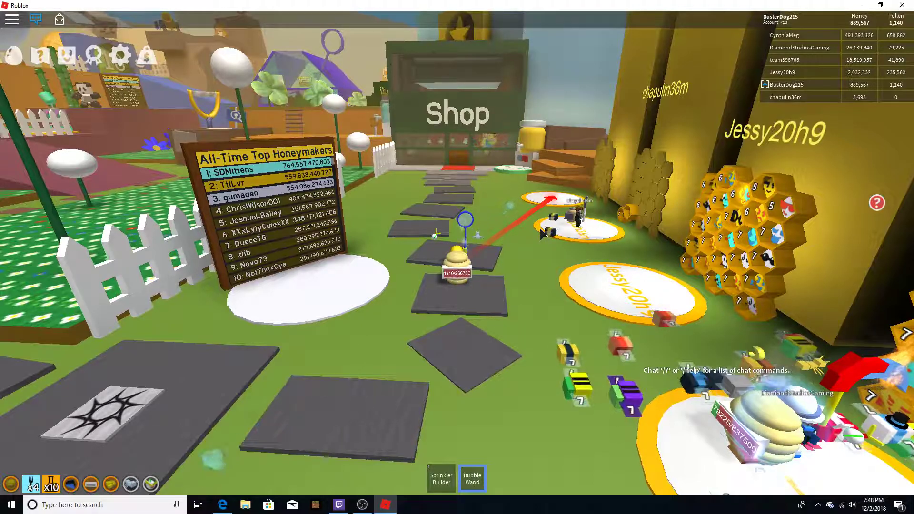
key(Escape)
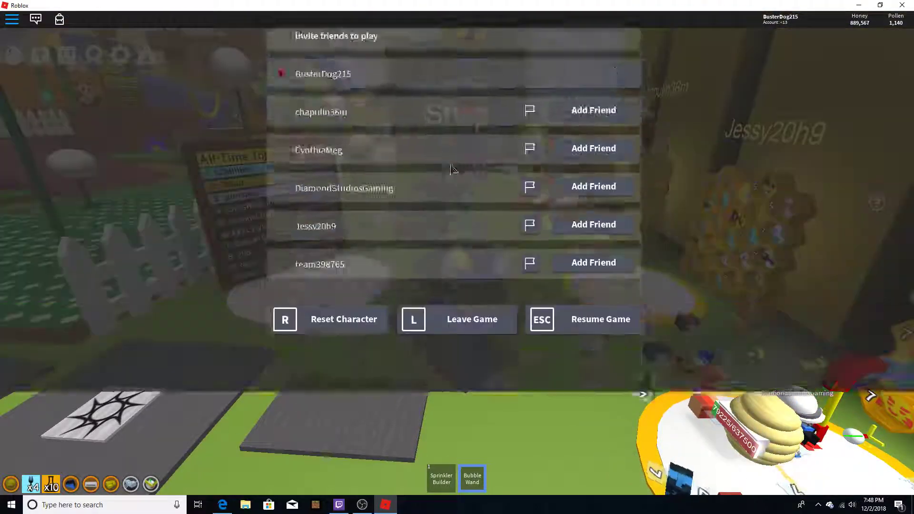
click(380, 105)
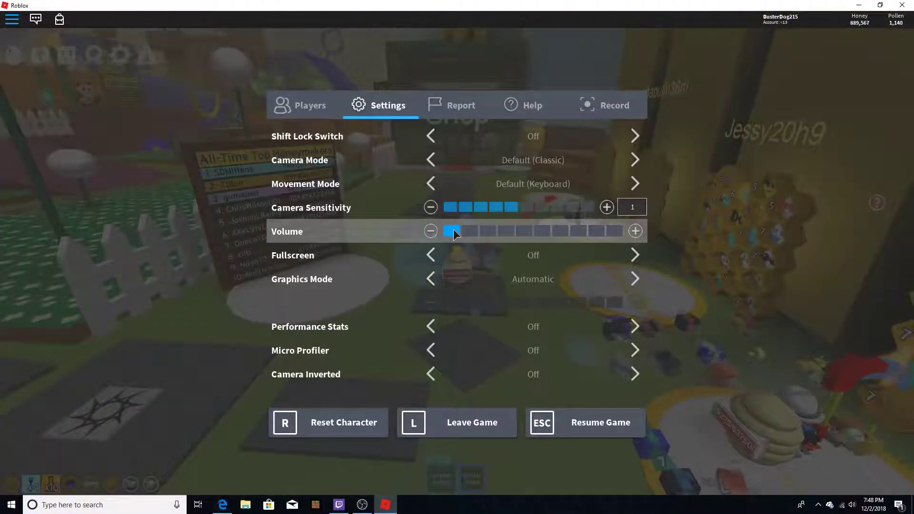